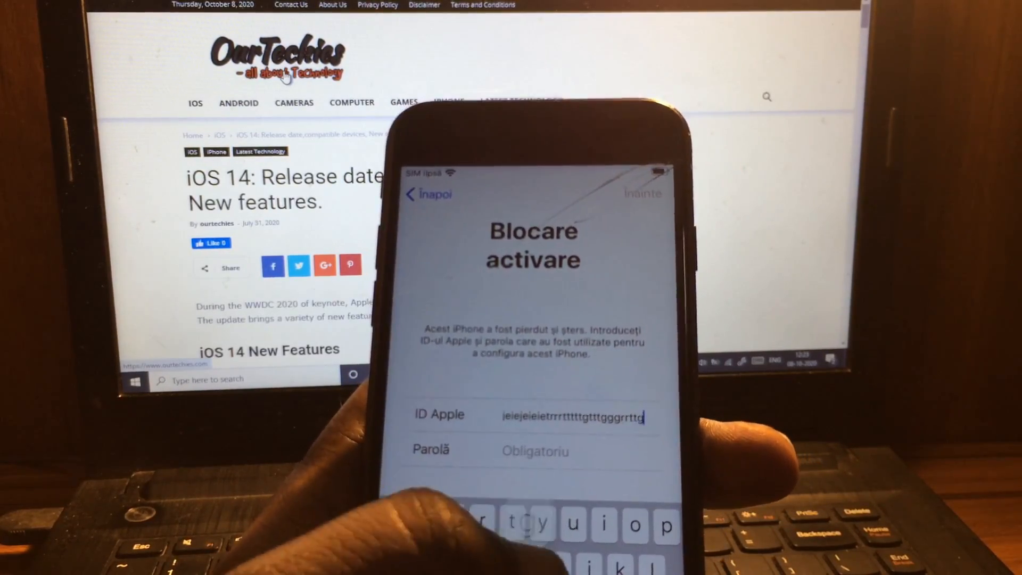
{"action": "type", "text": "tttgggtt"}
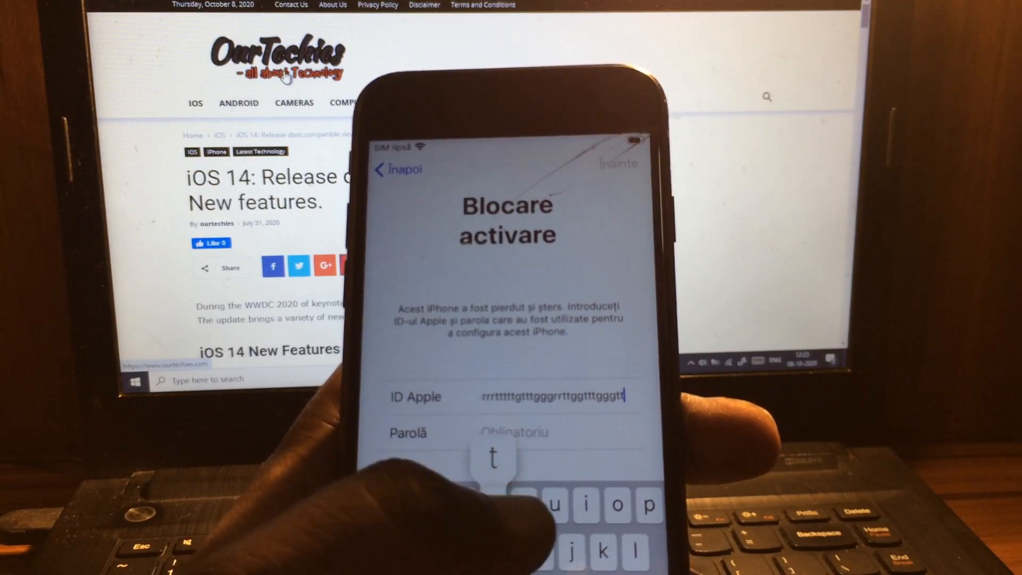